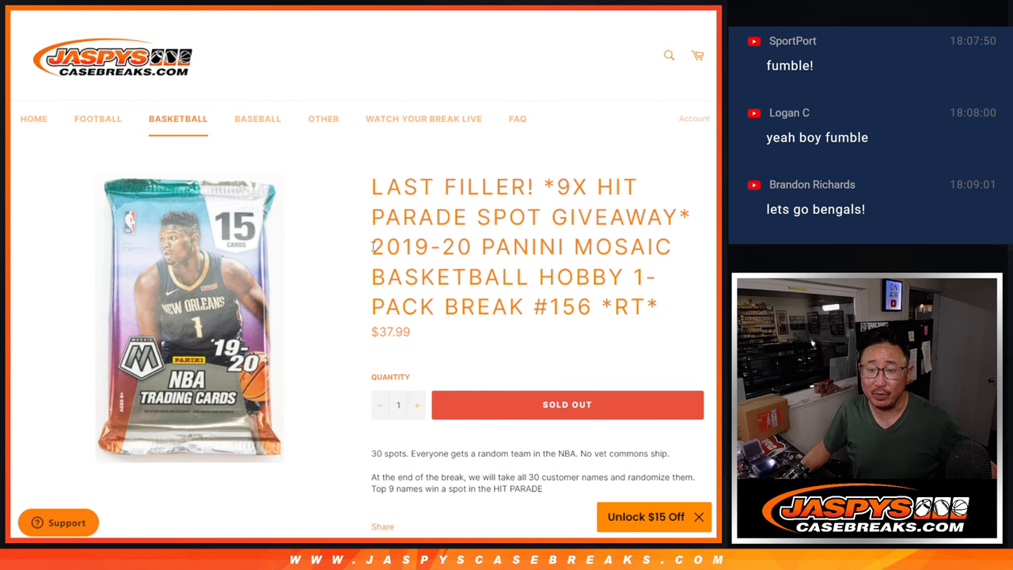
{"action": "mouse_move", "coordinate": [667, 305]}
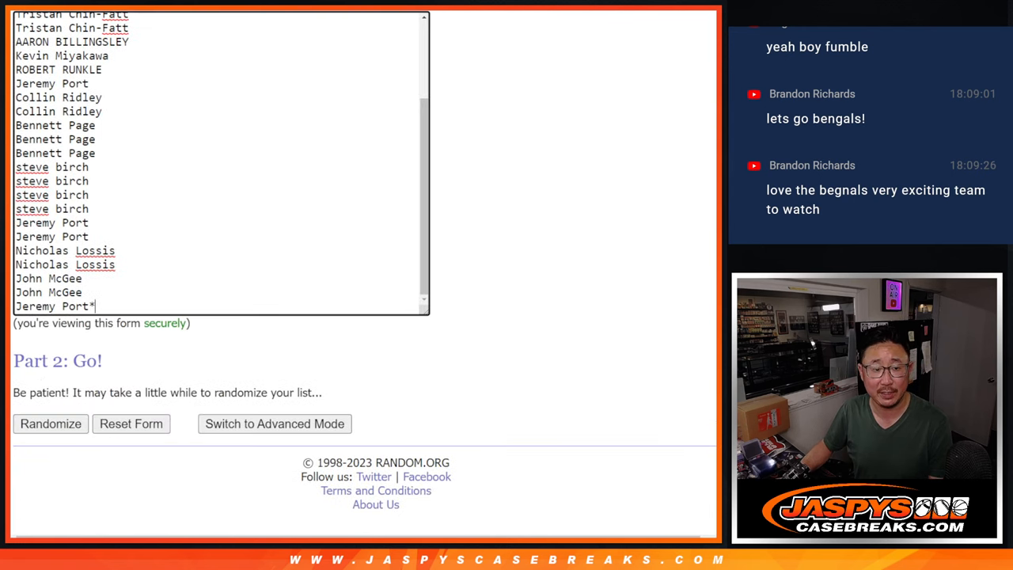
- Shuffle the 30 customer names five times and scroll to the resulting order
{"action": "left_click", "coordinate": [50, 423]}
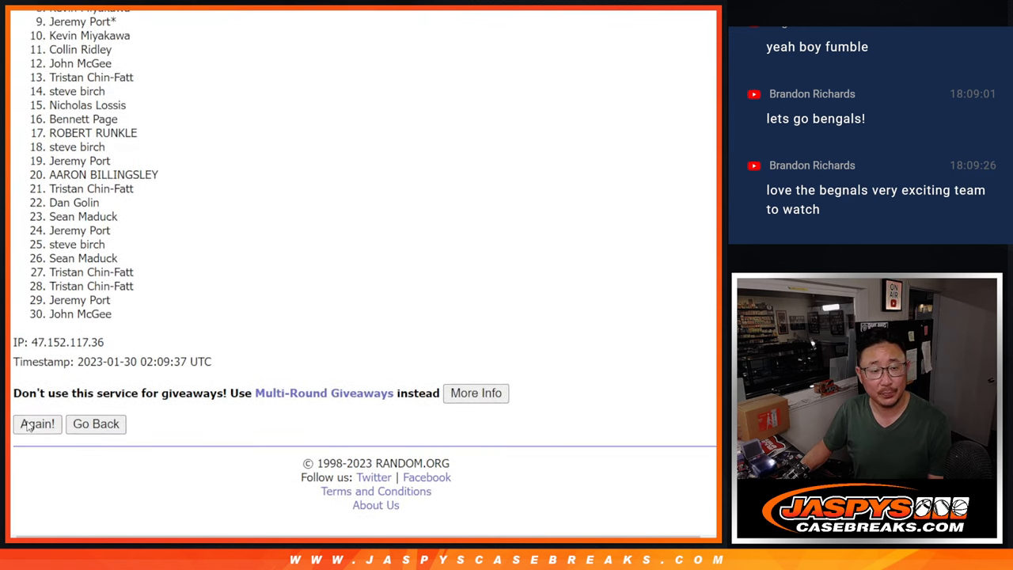
{"action": "left_click", "coordinate": [37, 424]}
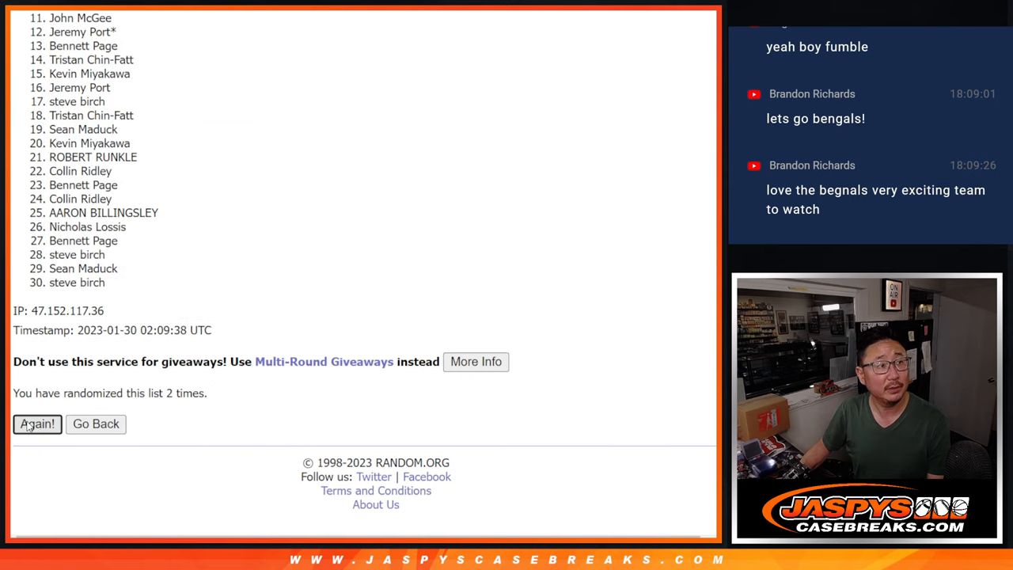
{"action": "left_click", "coordinate": [36, 423]}
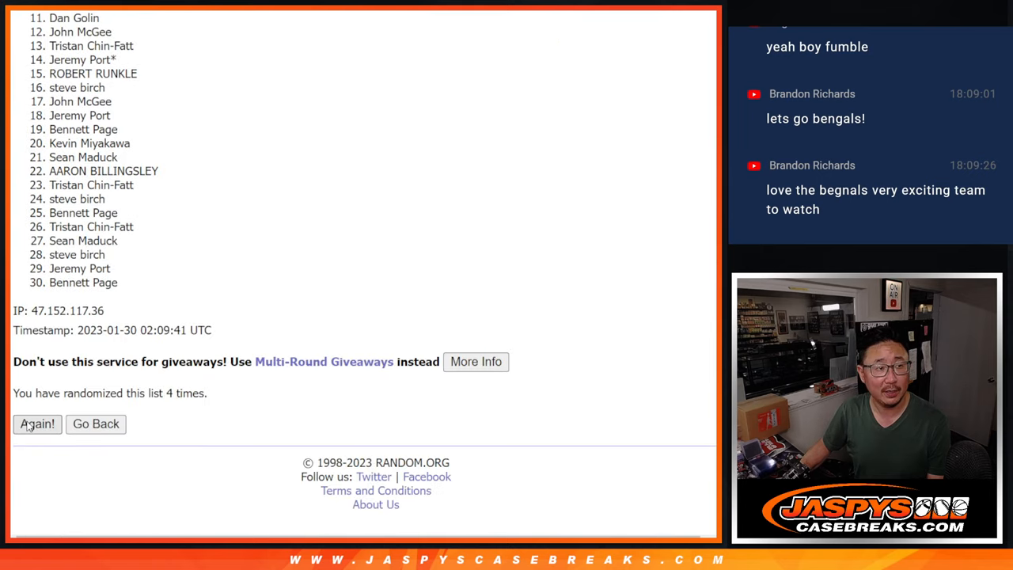
{"action": "left_click", "coordinate": [37, 423]}
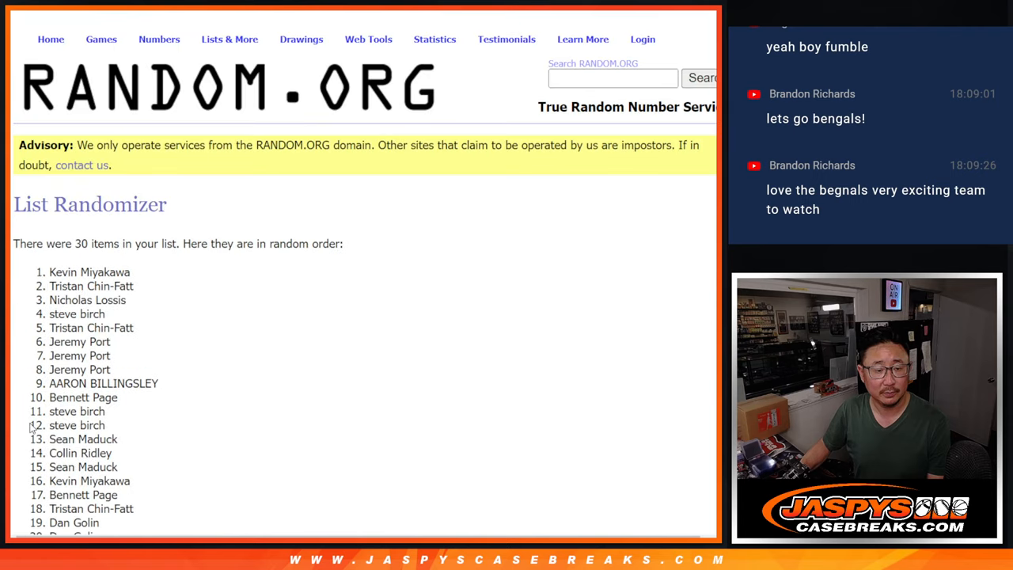
{"action": "scroll", "scroll_direction": "down", "scroll_amount": 3}
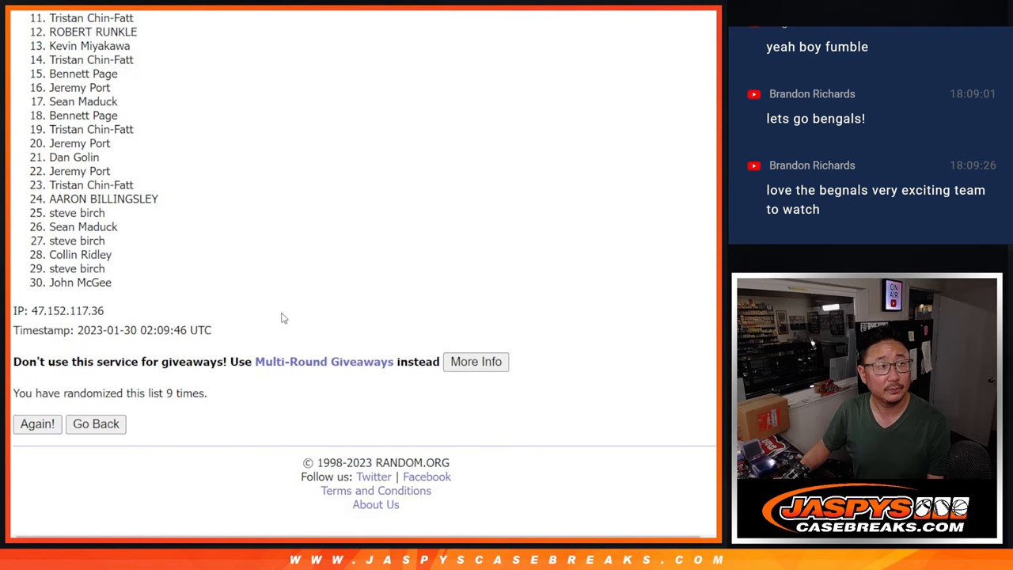
{"action": "left_click", "coordinate": [37, 423]}
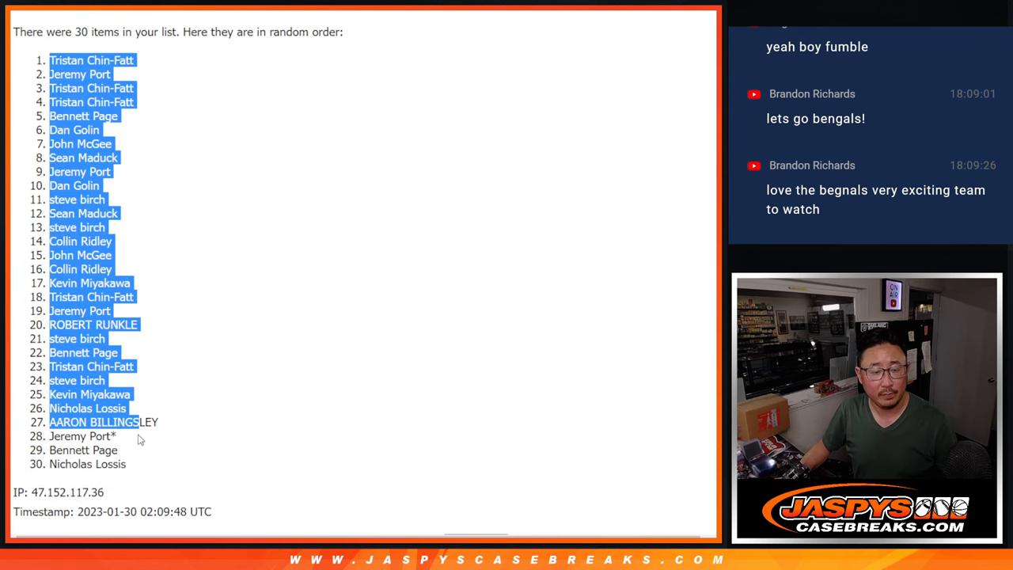
{"action": "scroll", "scroll_direction": "down", "scroll_amount": 3}
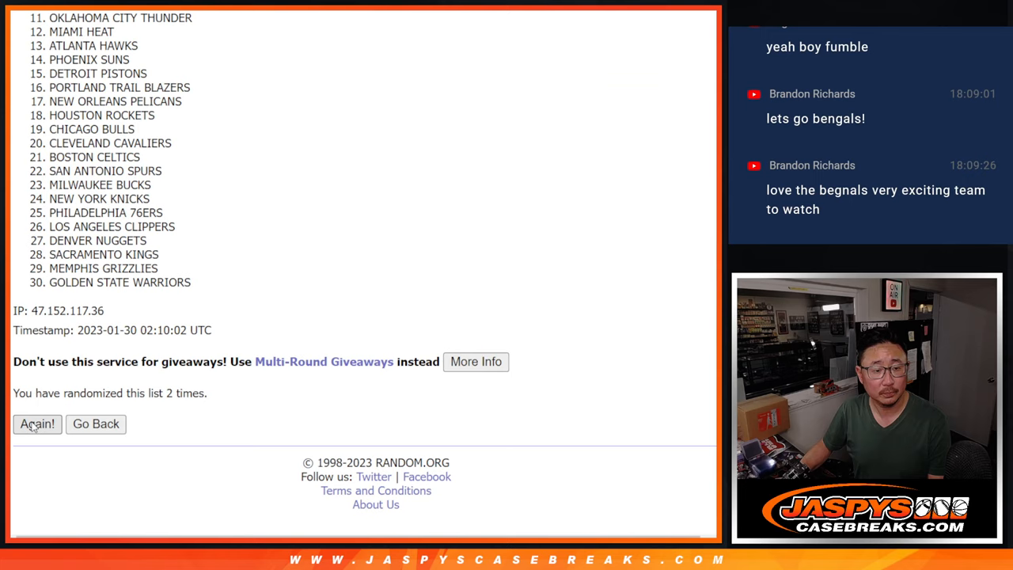
- Reshuffle the 30 NBA teams four more times and scroll down to the results
{"action": "left_click", "coordinate": [36, 423]}
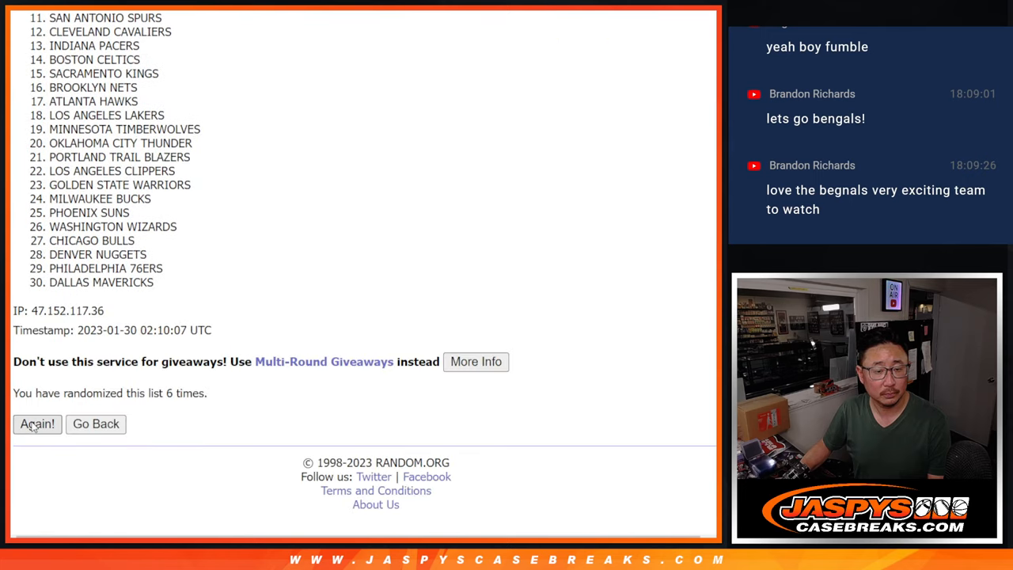
{"action": "left_click", "coordinate": [36, 423]}
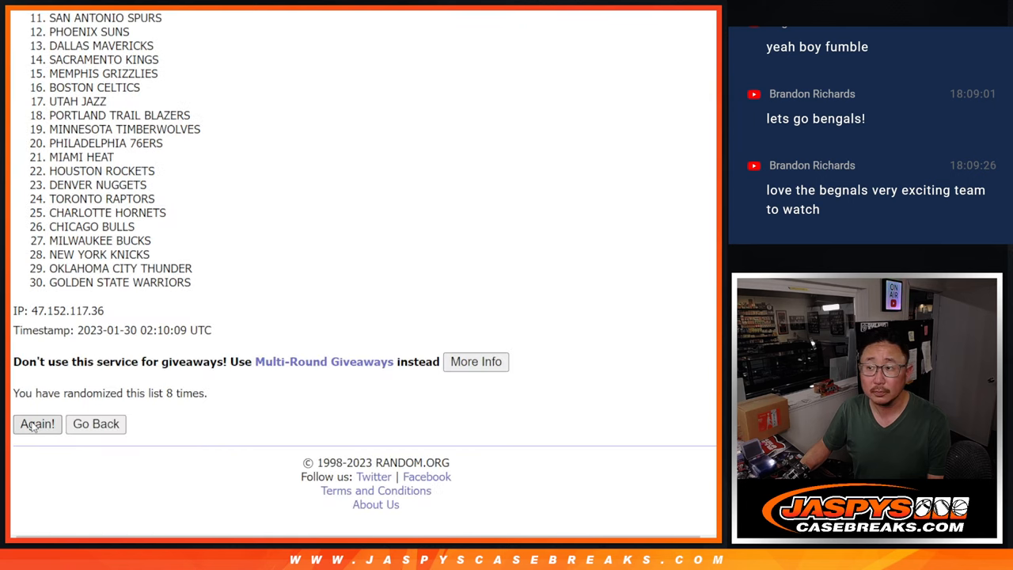
{"action": "left_click", "coordinate": [37, 423]}
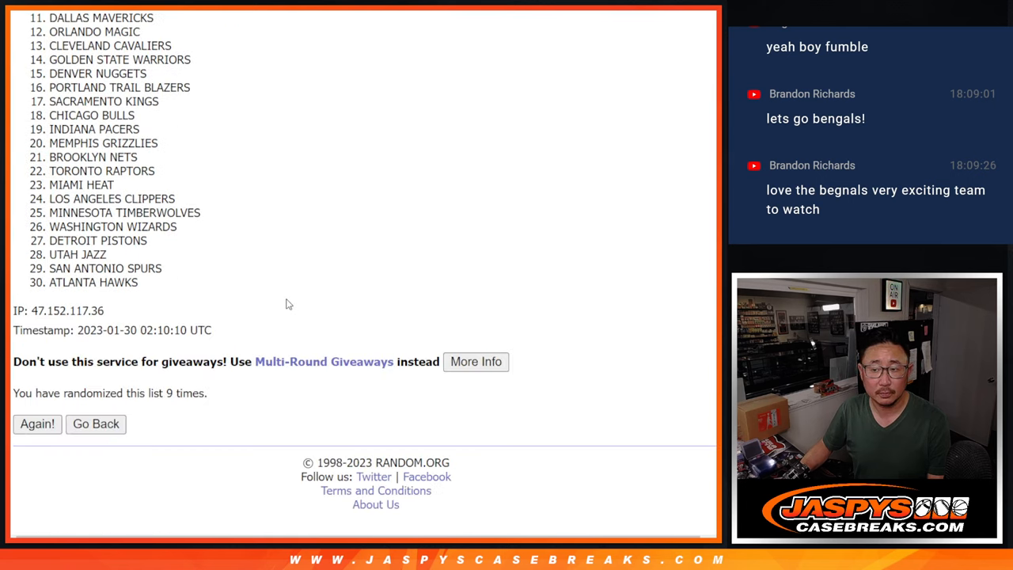
{"action": "left_click", "coordinate": [38, 423]}
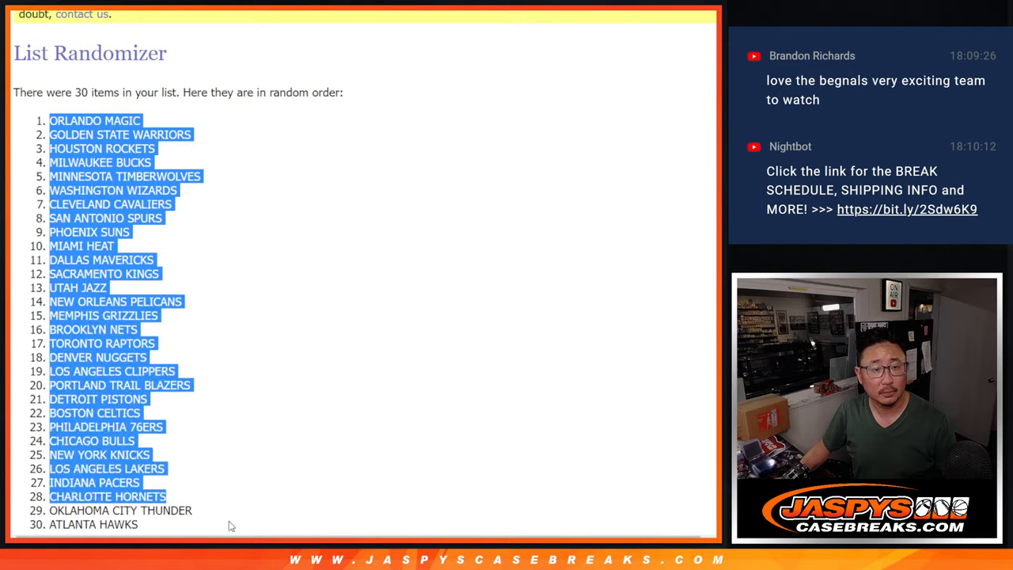
{"action": "scroll", "scroll_direction": "down", "scroll_amount": 3}
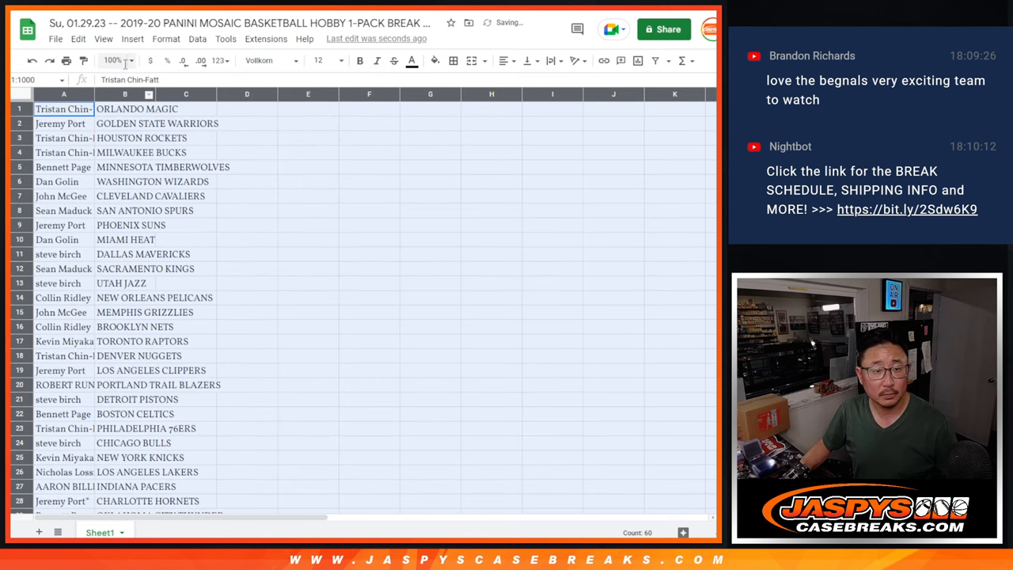
- Zoom the sheet in, scroll through the rows, and select the team column for sorting
{"action": "left_click", "coordinate": [113, 60]}
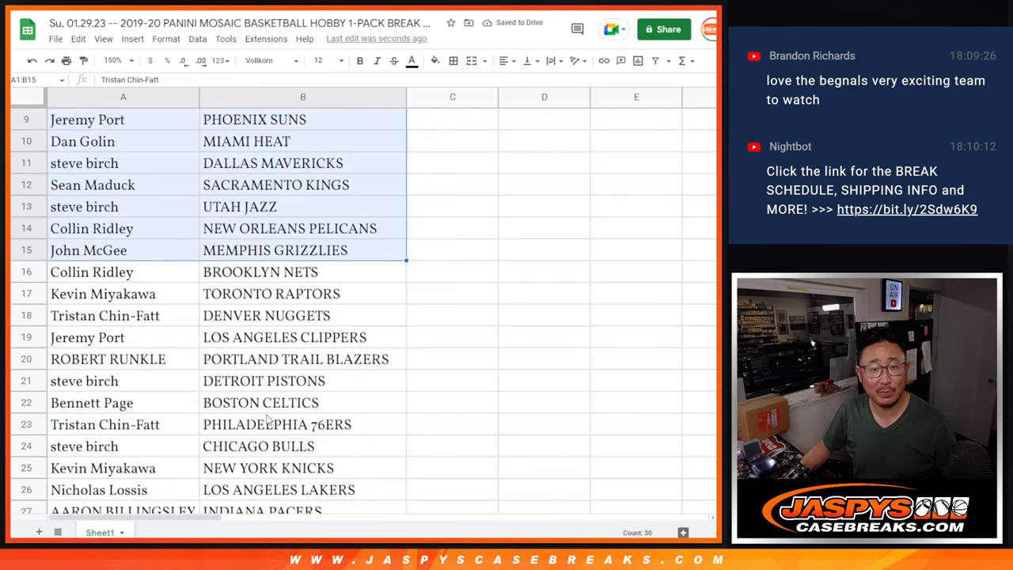
{"action": "scroll", "scroll_direction": "down", "scroll_amount": 3}
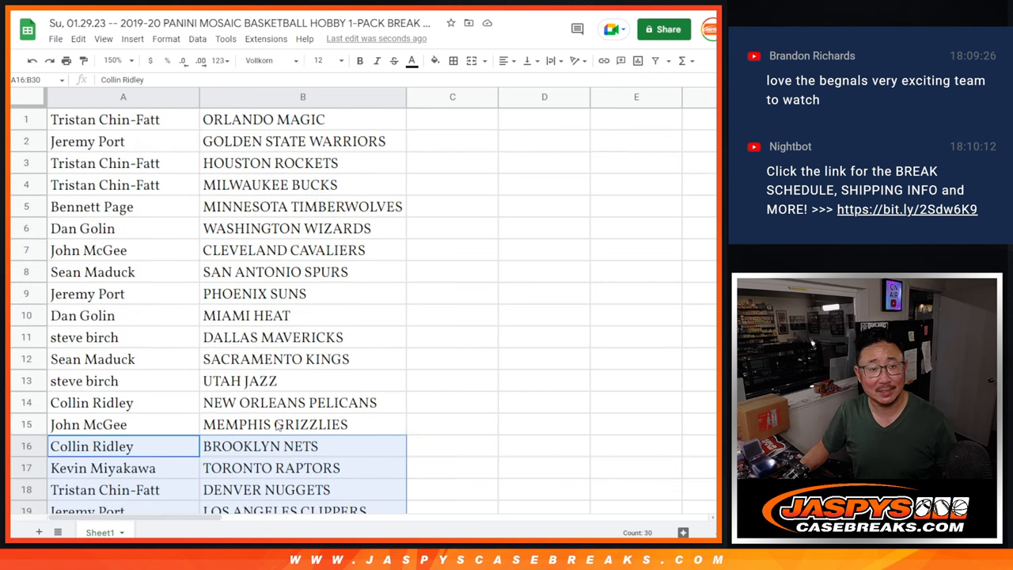
{"action": "left_click", "coordinate": [113, 60]}
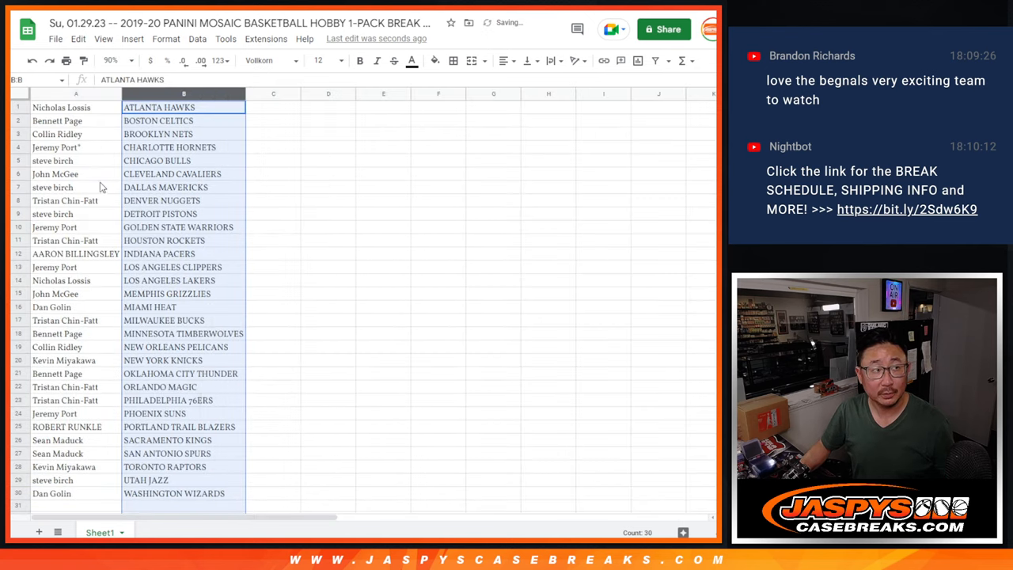
- Select the whole customer–team table and send it to the printer
{"action": "left_click", "coordinate": [453, 60]}
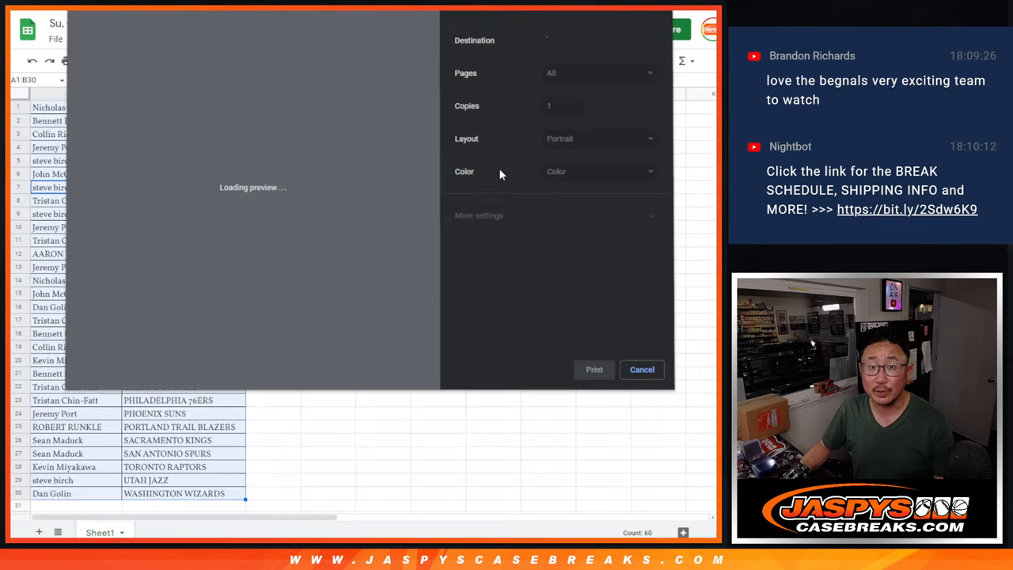
{"action": "left_click", "coordinate": [641, 369]}
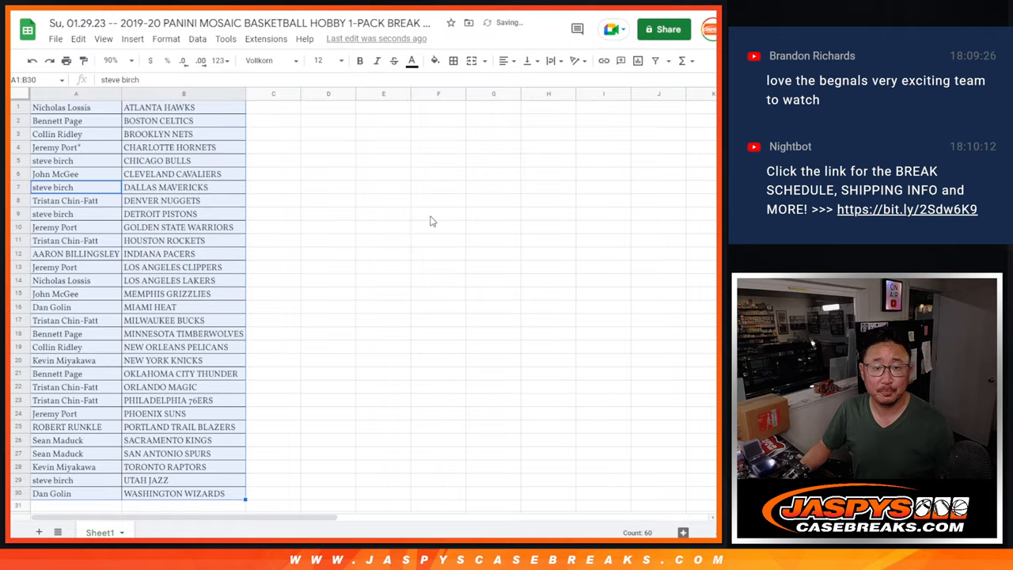
{"action": "mouse_move", "coordinate": [534, 243]}
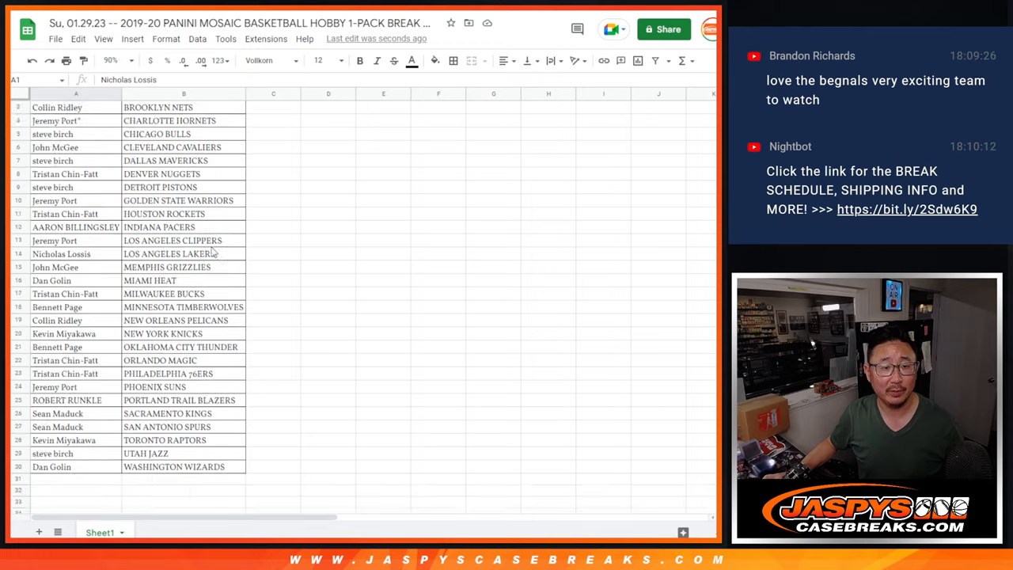
- Scroll down the page while moving to the RANDOM.ORG dice roller
{"action": "scroll", "scroll_direction": "down", "scroll_amount": 3}
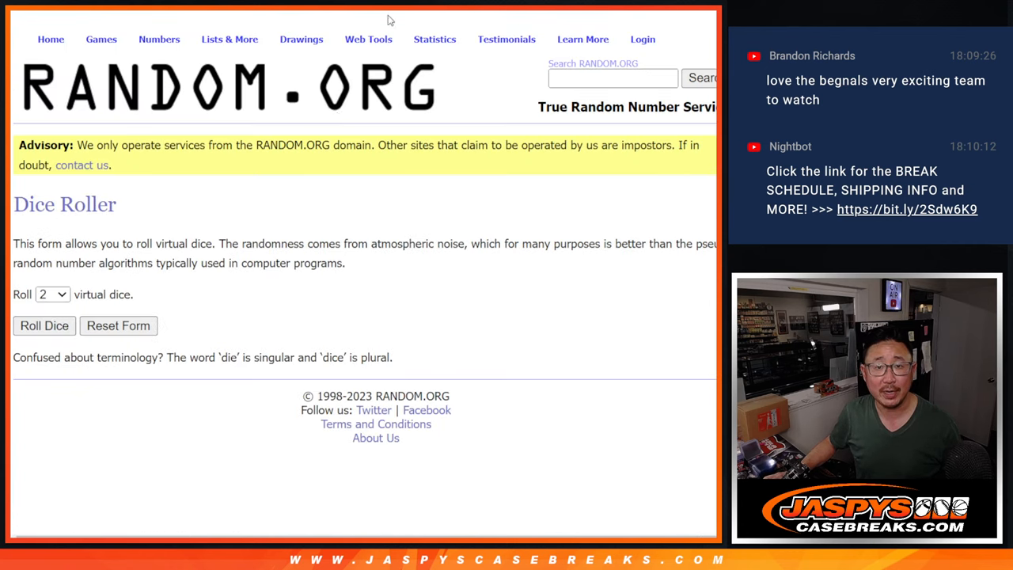
- Switch to RANDOM.ORG's List Randomizer page with the customer names
{"action": "left_click", "coordinate": [43, 326]}
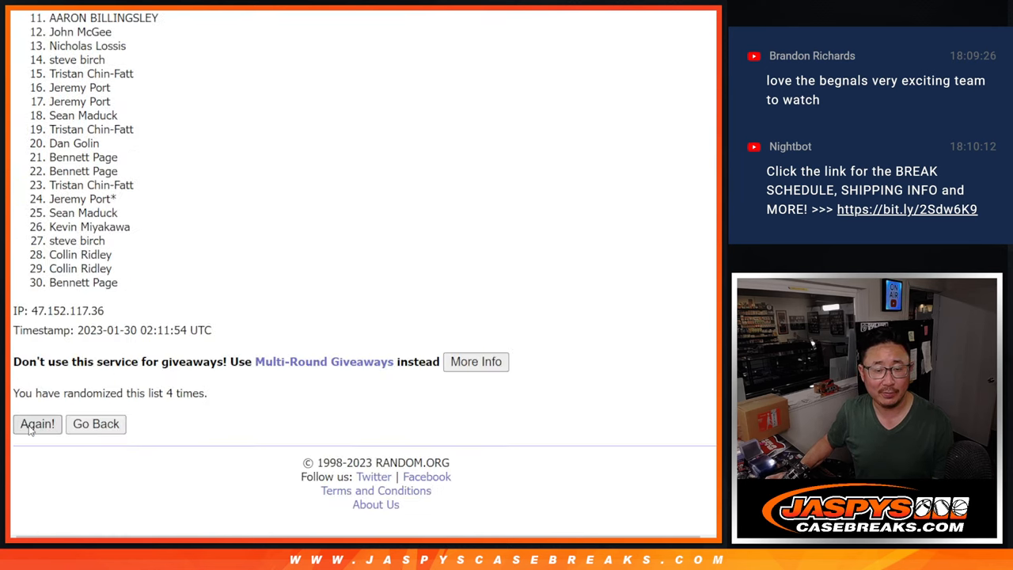
- Shuffle the customer names twice more, then scroll up to view the new order
{"action": "left_click", "coordinate": [37, 423]}
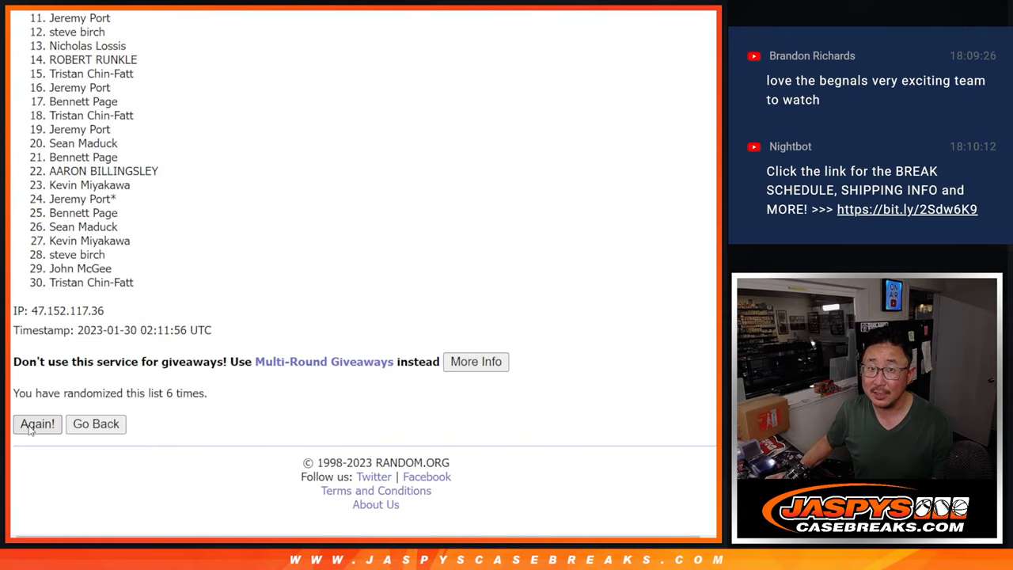
{"action": "left_click", "coordinate": [38, 423]}
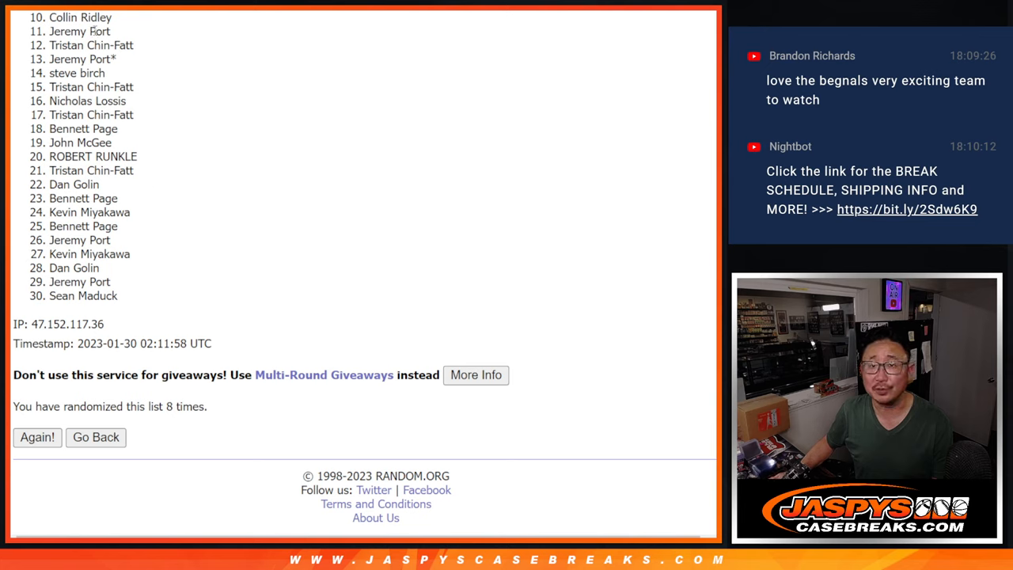
{"action": "mouse_move", "coordinate": [535, 220]}
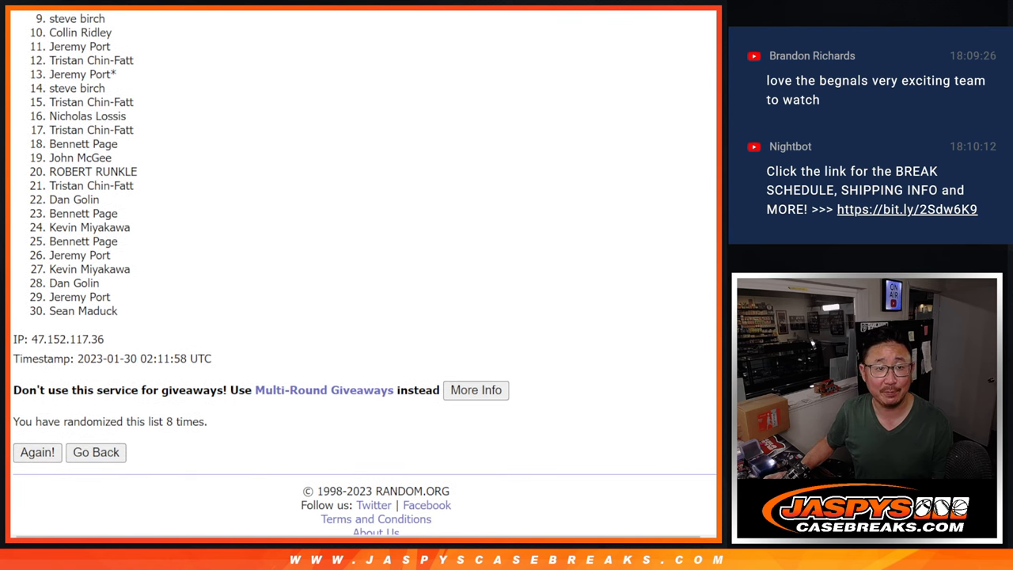
{"action": "scroll", "scroll_direction": "up", "scroll_amount": 3}
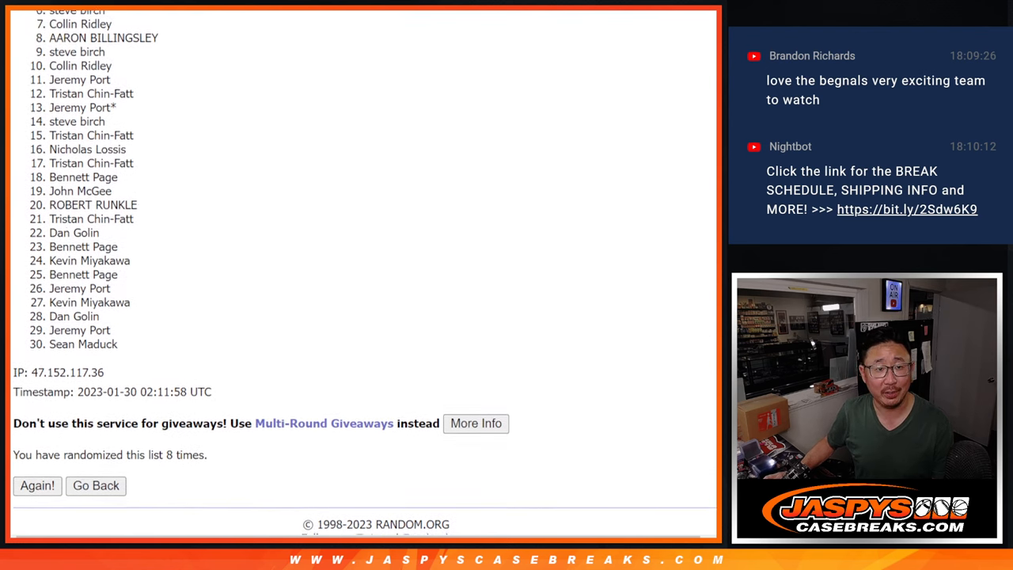